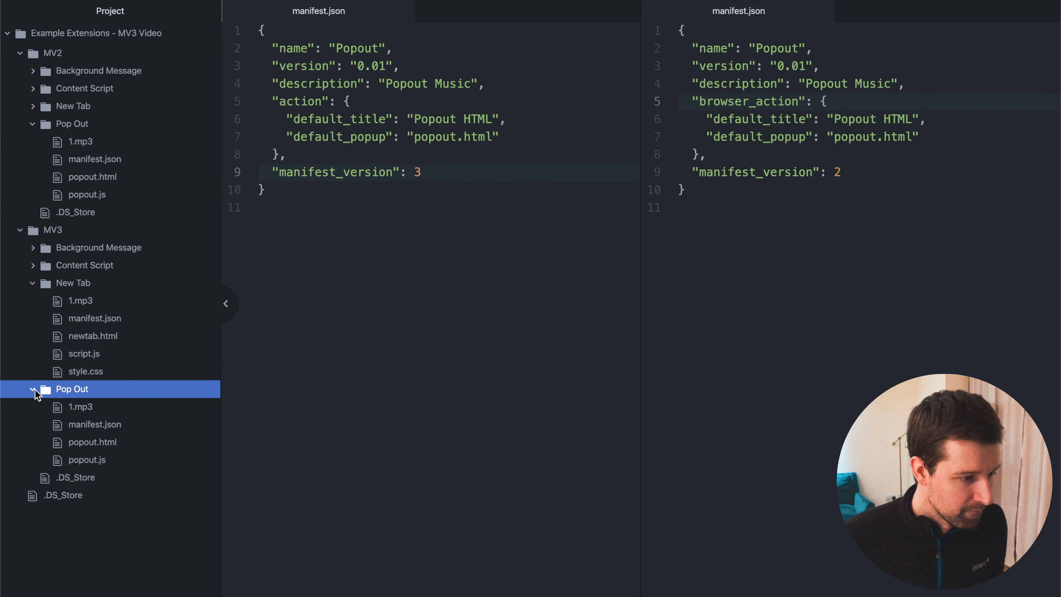
# Open Background Message background.js and add blank lines above the message listener
pyautogui.click(99, 247)
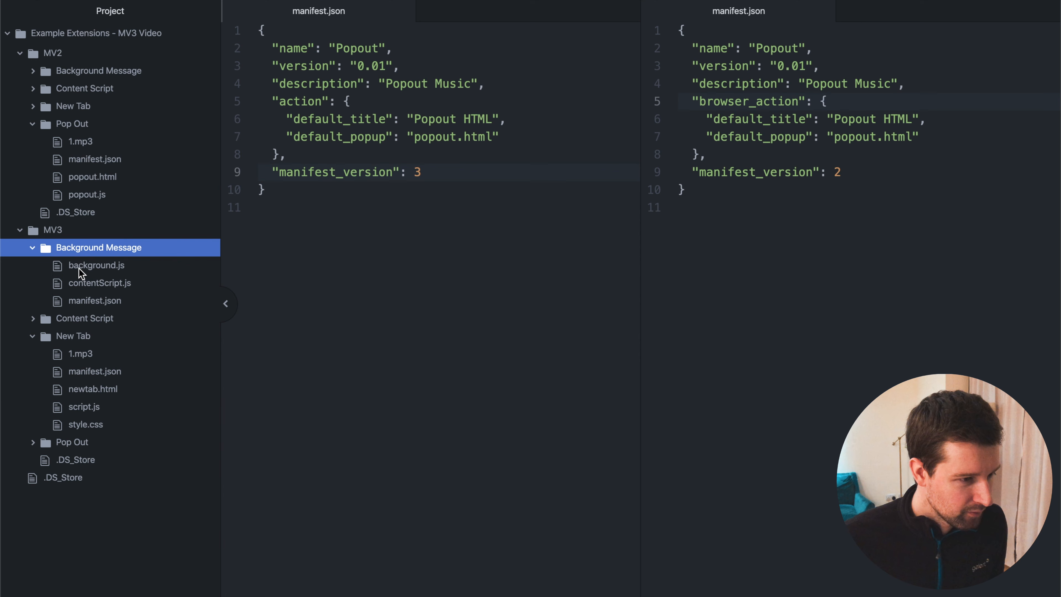
pyautogui.click(96, 265)
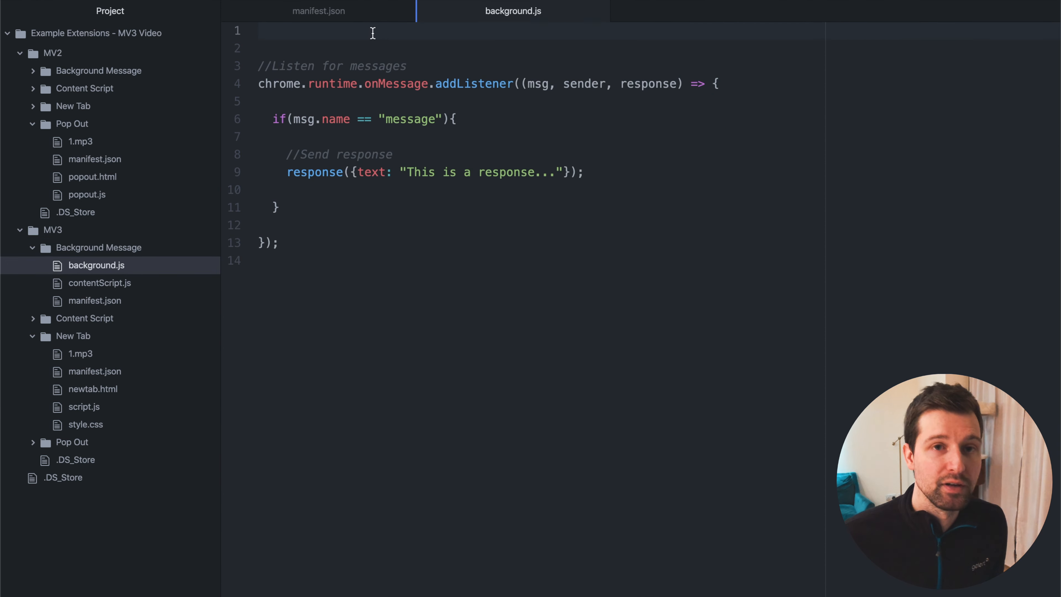
pyautogui.press('Enter')
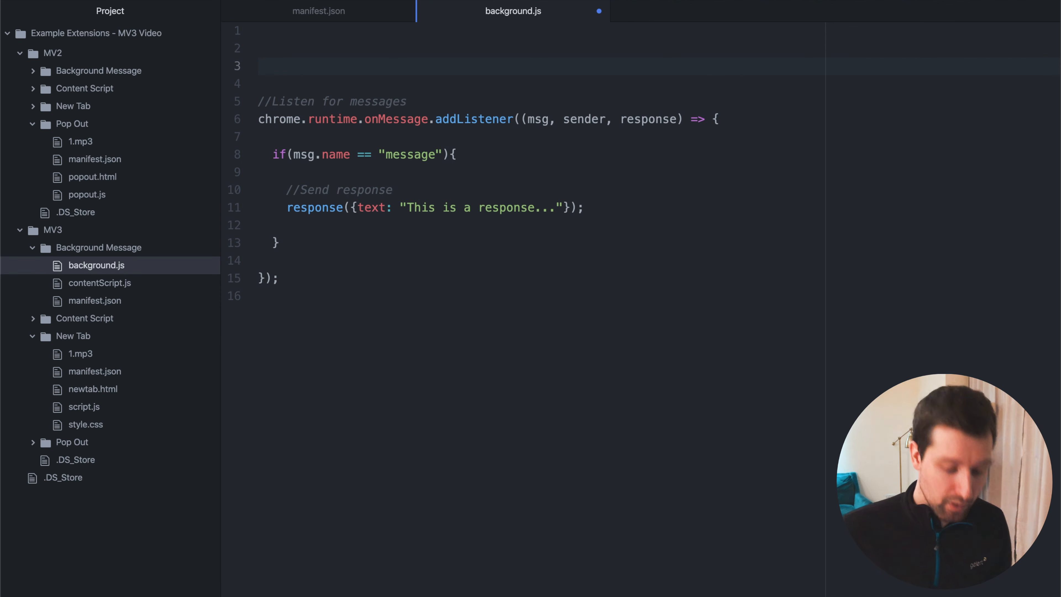
# Enclose the listener in try{ ... }catch(e){ console.log('error:', e); }
pyautogui.write('try{}')
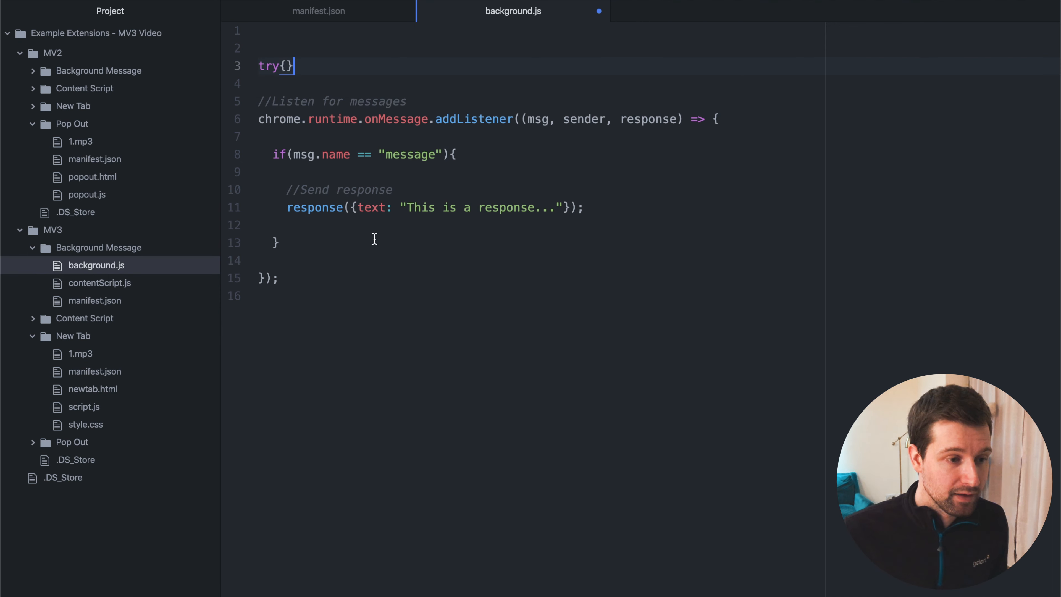
pyautogui.write('}catch(e')
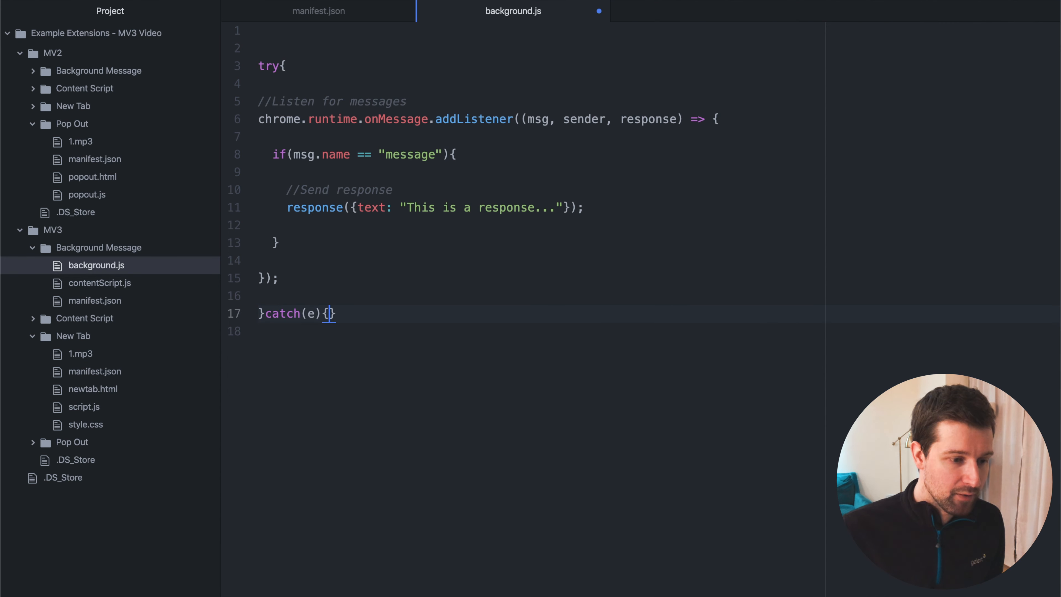
pyautogui.write("console.log('error')")
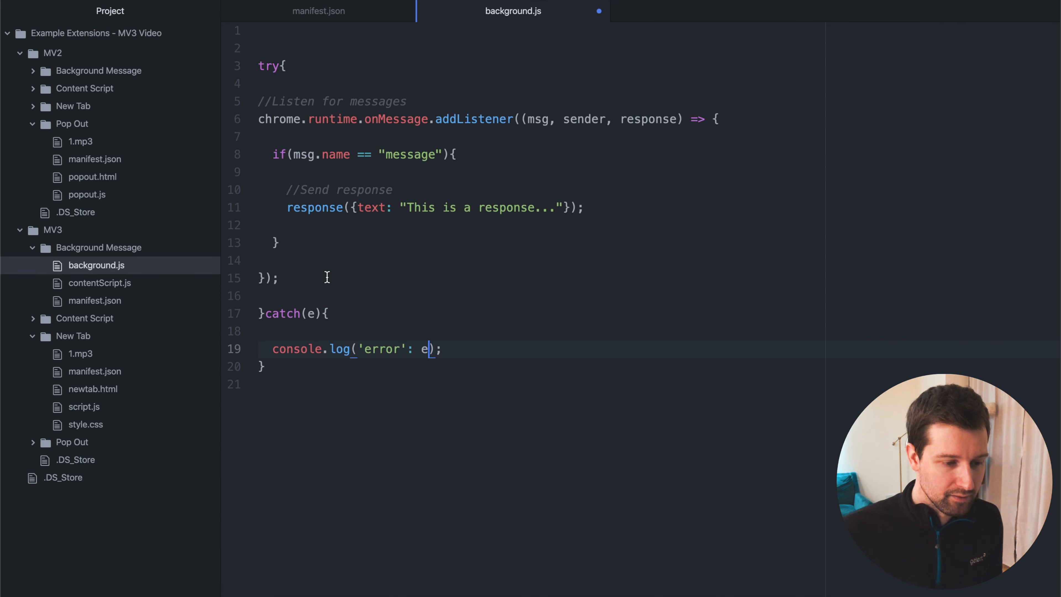
pyautogui.write('+')
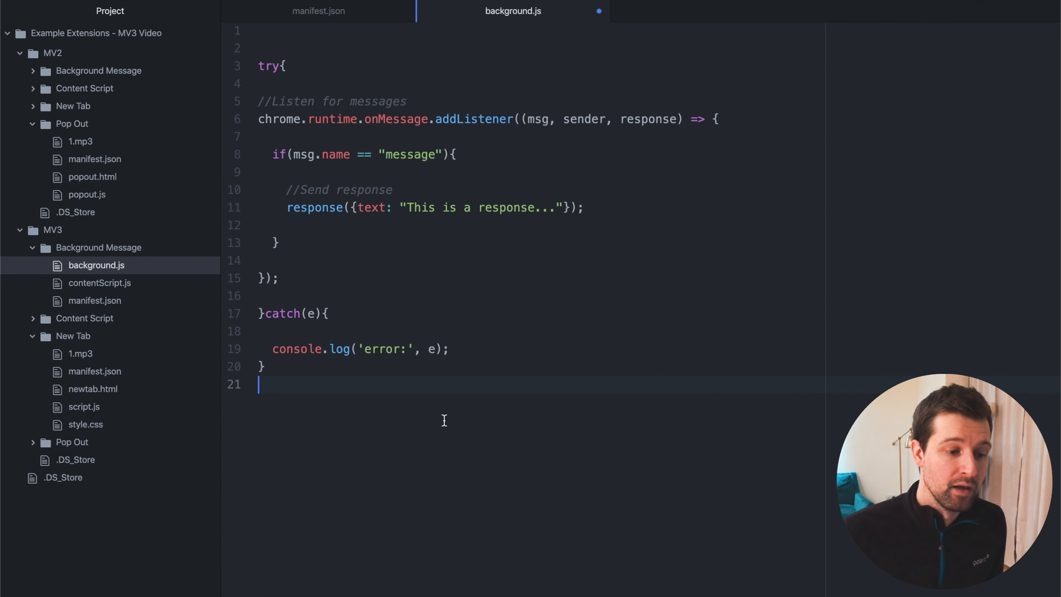
pyautogui.moveTo(433, 362)
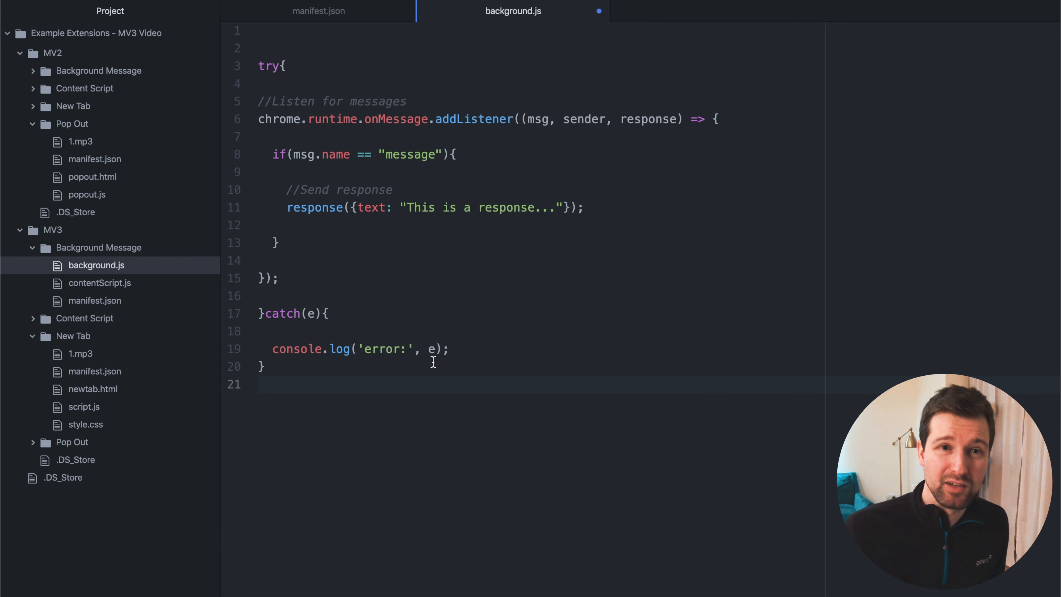
pyautogui.click(259, 384)
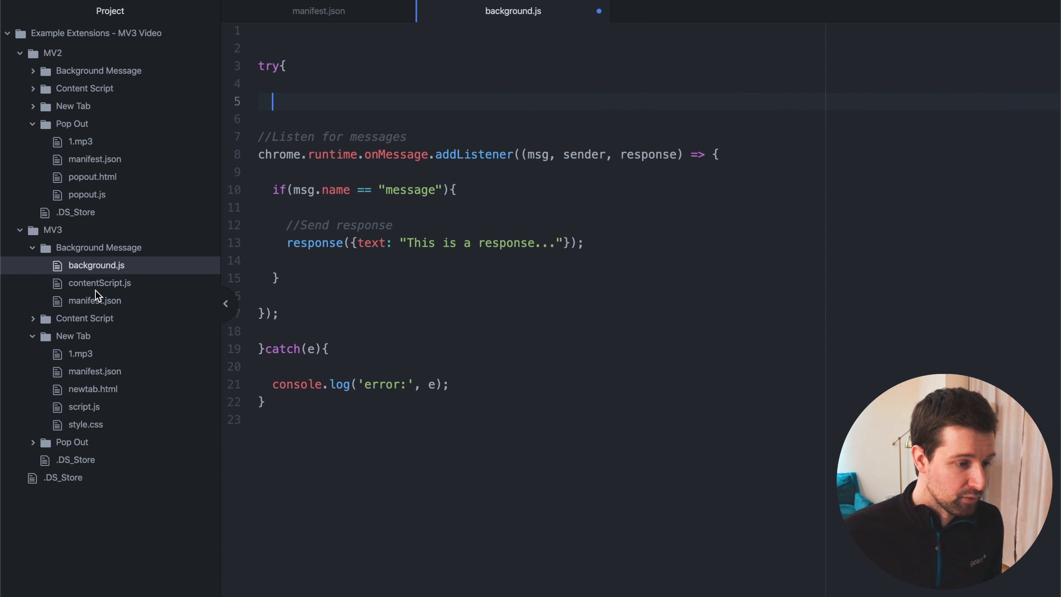
pyautogui.moveTo(99, 289)
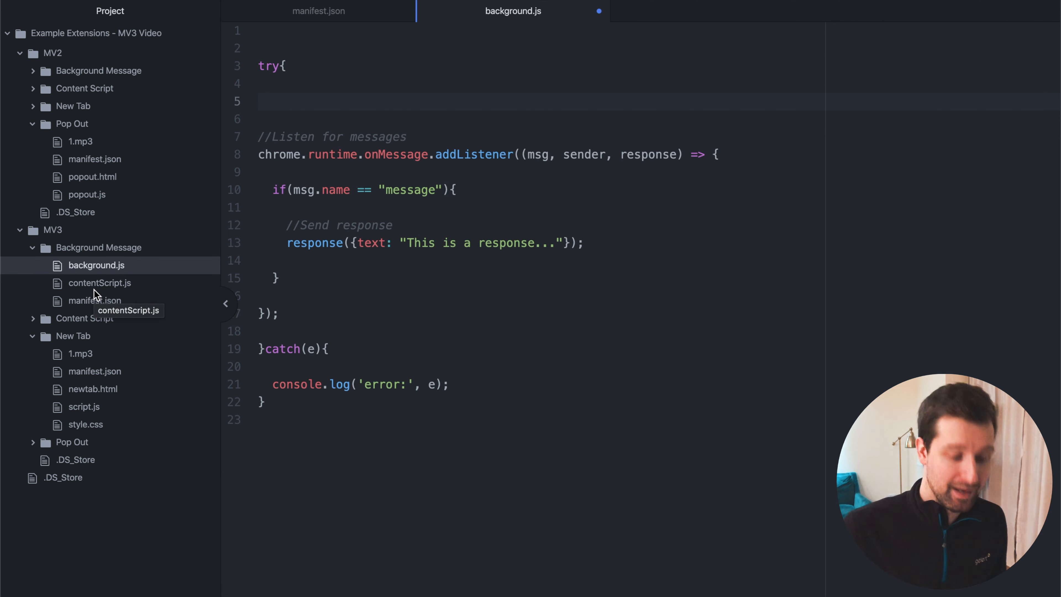
# Add self.importScripts('contentScript.js'); at the top of the try block and re-indent the listener
pyautogui.write('self.')
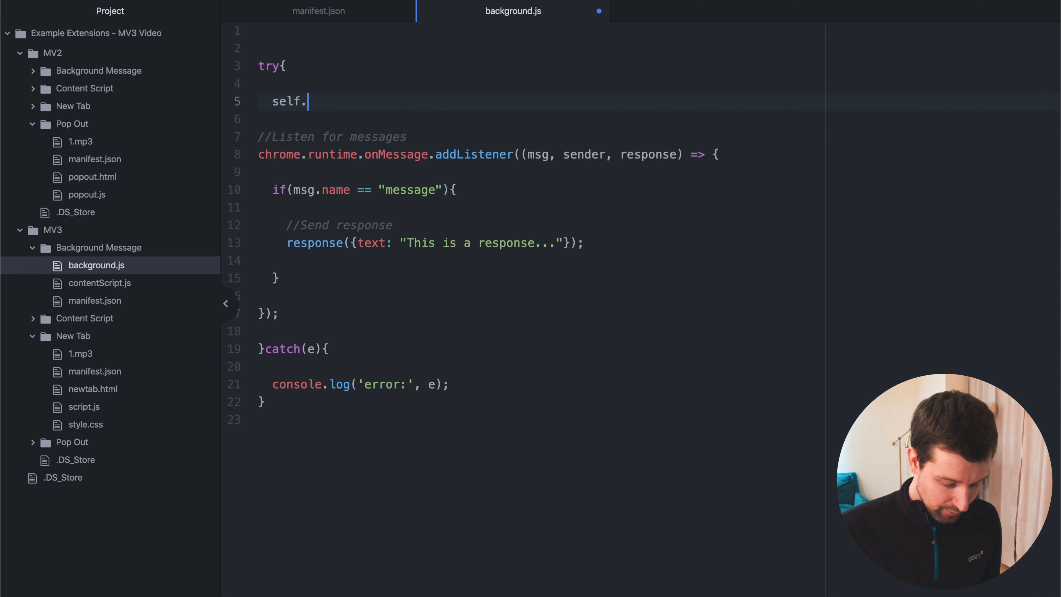
pyautogui.write('importSc')
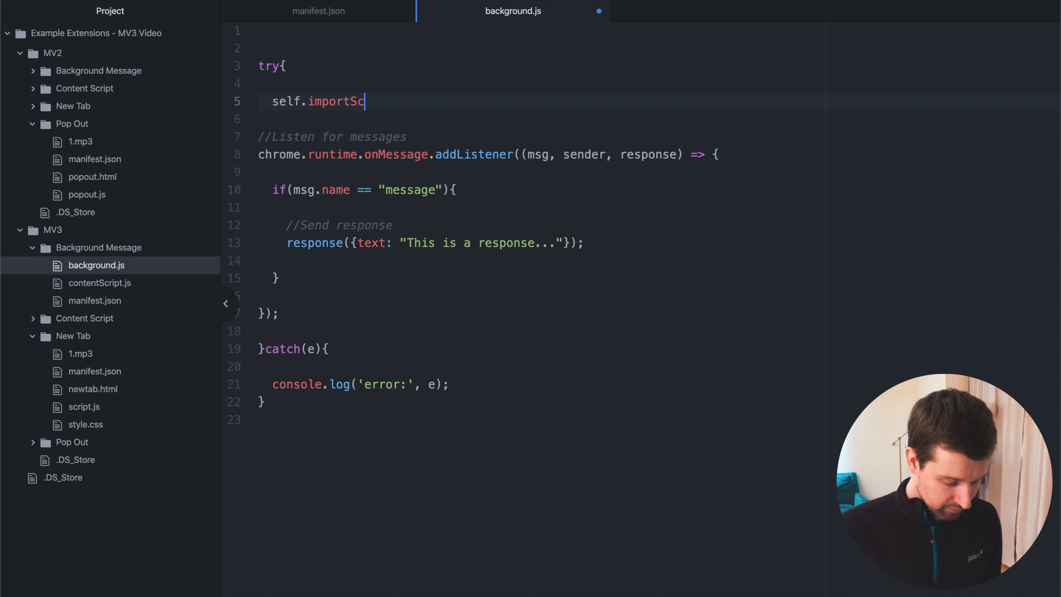
pyautogui.write("ripts('')")
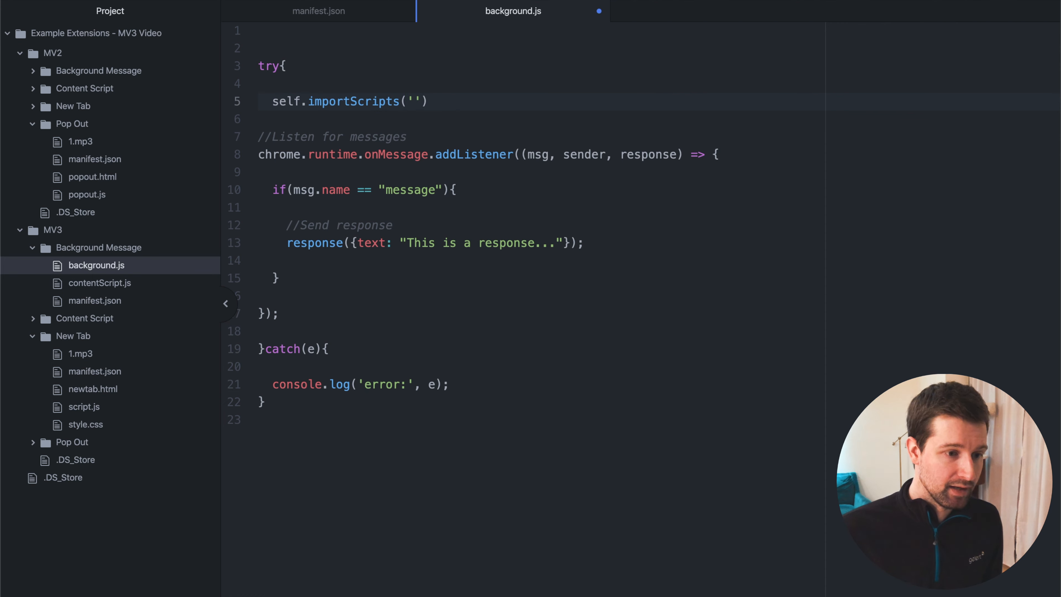
pyautogui.write('contentScript.js')
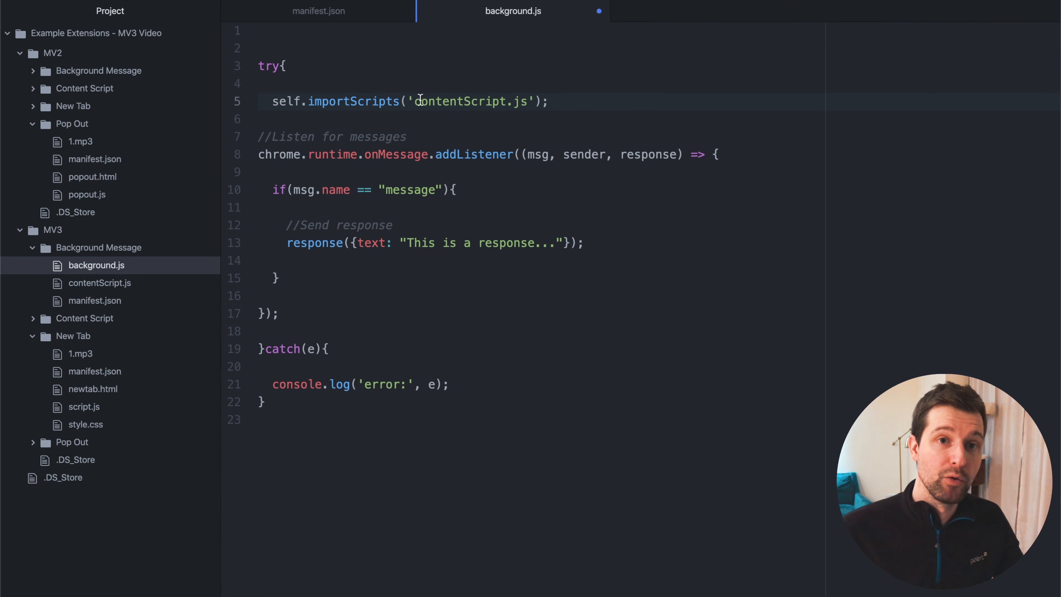
pyautogui.click(551, 101)
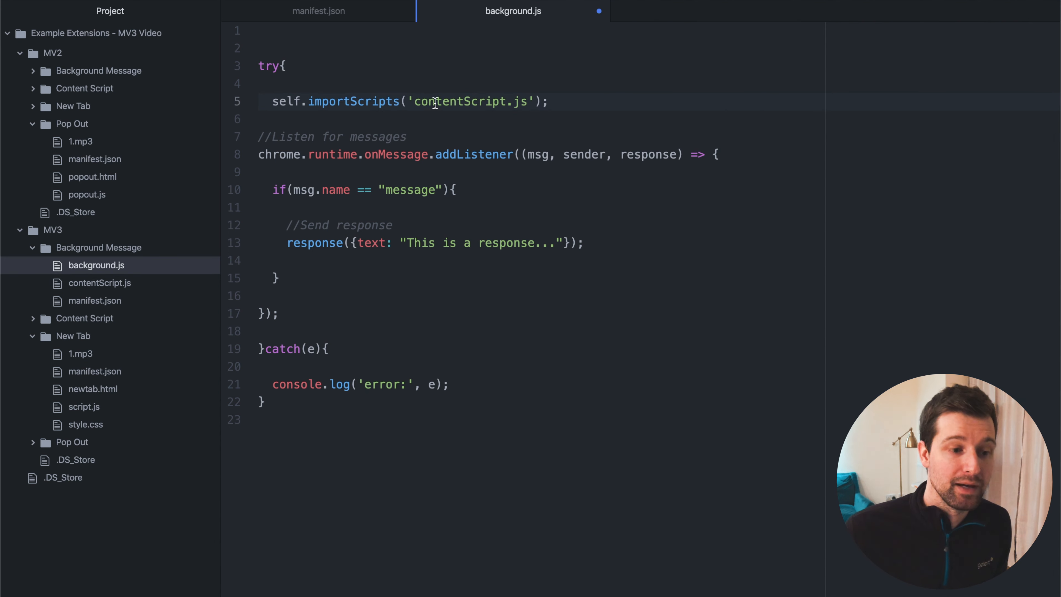
pyautogui.click(550, 102)
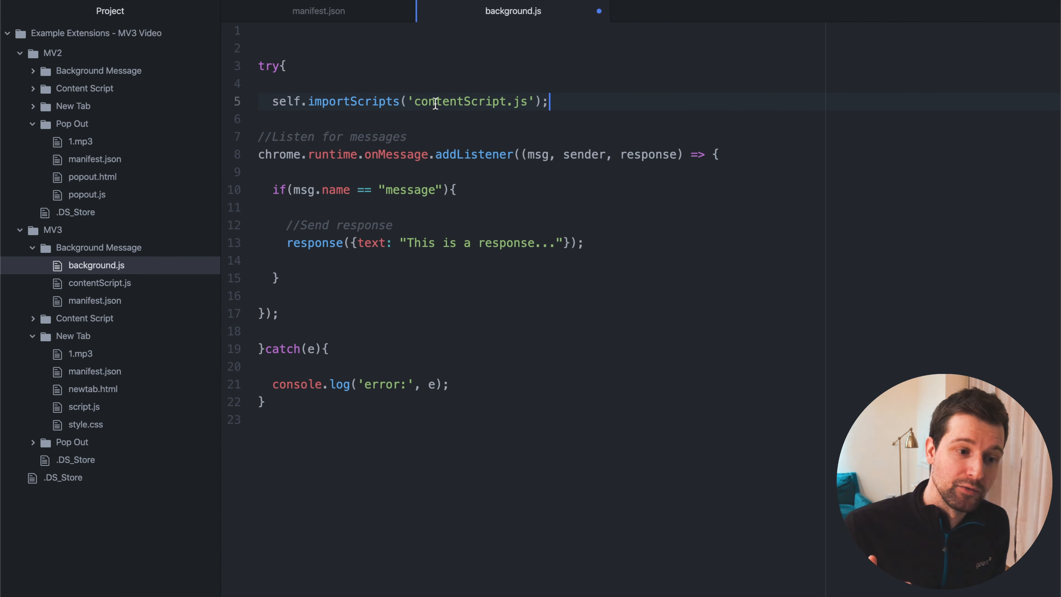
pyautogui.doubleClick(461, 102)
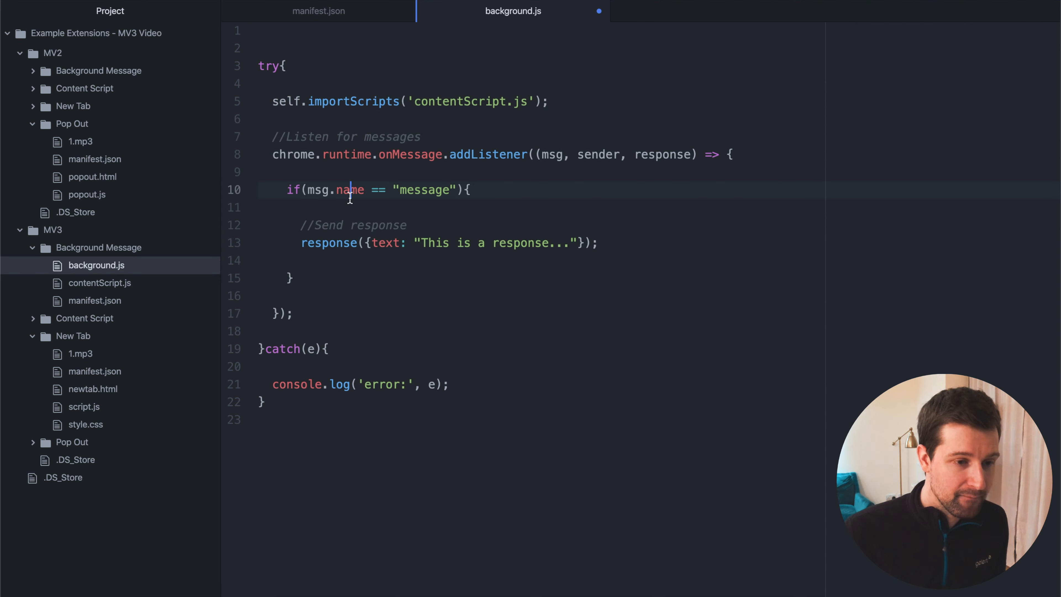
# Open the Background Message manifest.json showing background.js registered as service worker
pyautogui.click(412, 331)
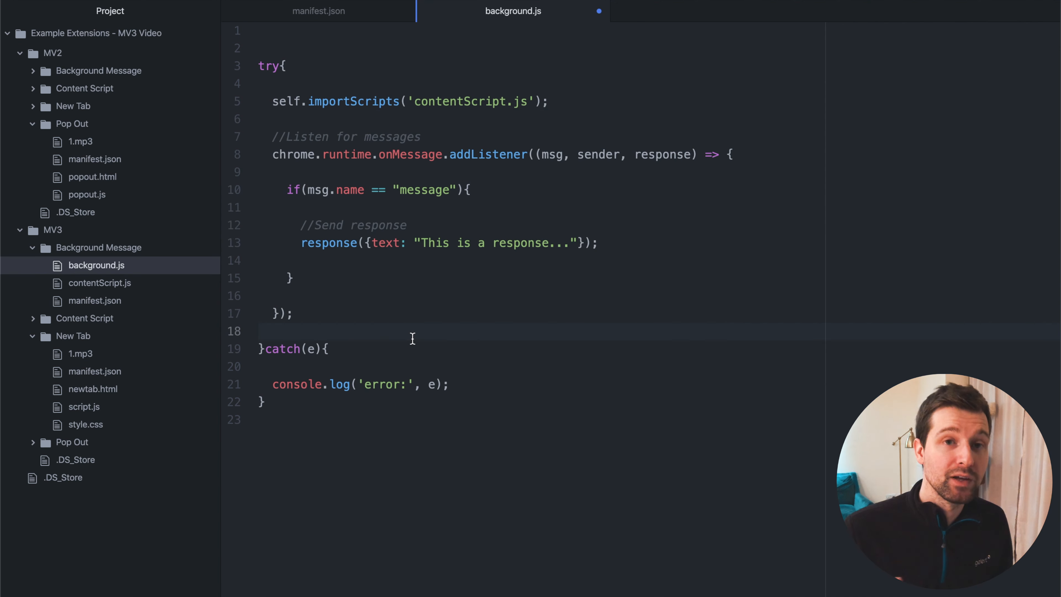
pyautogui.click(259, 331)
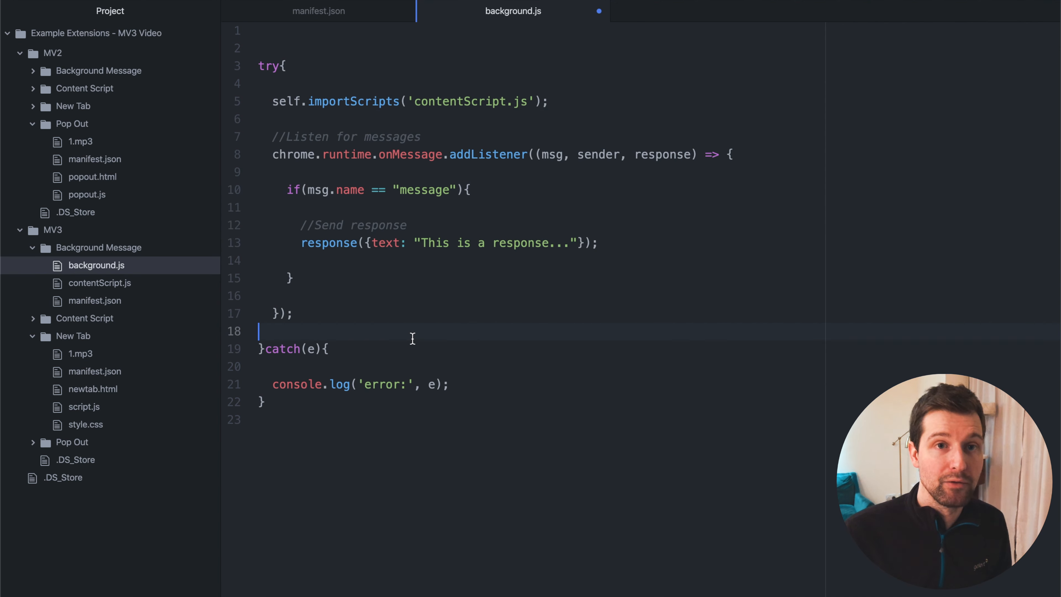
pyautogui.click(273, 154)
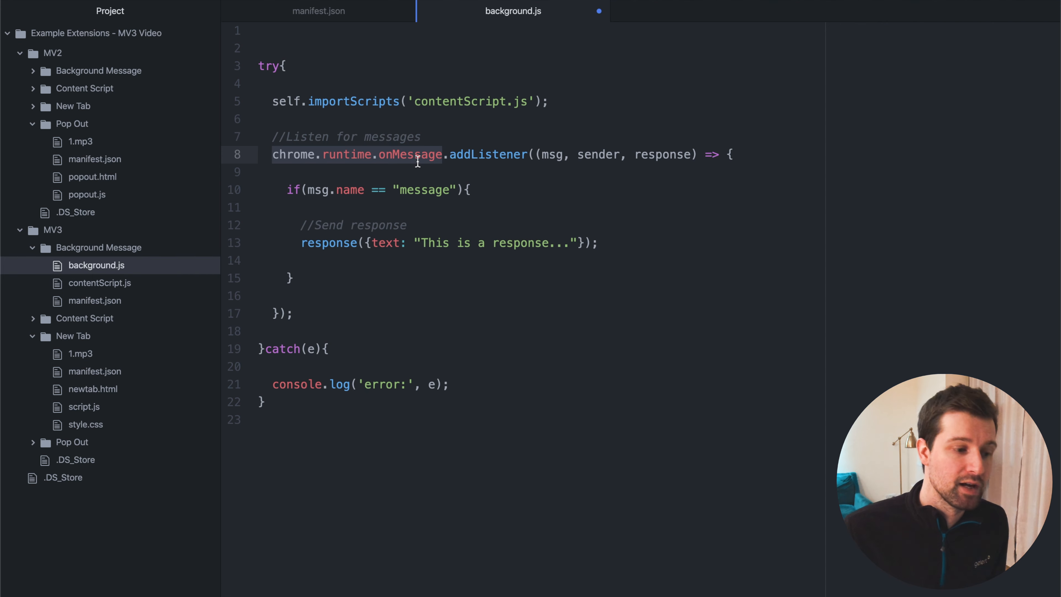
pyautogui.click(429, 207)
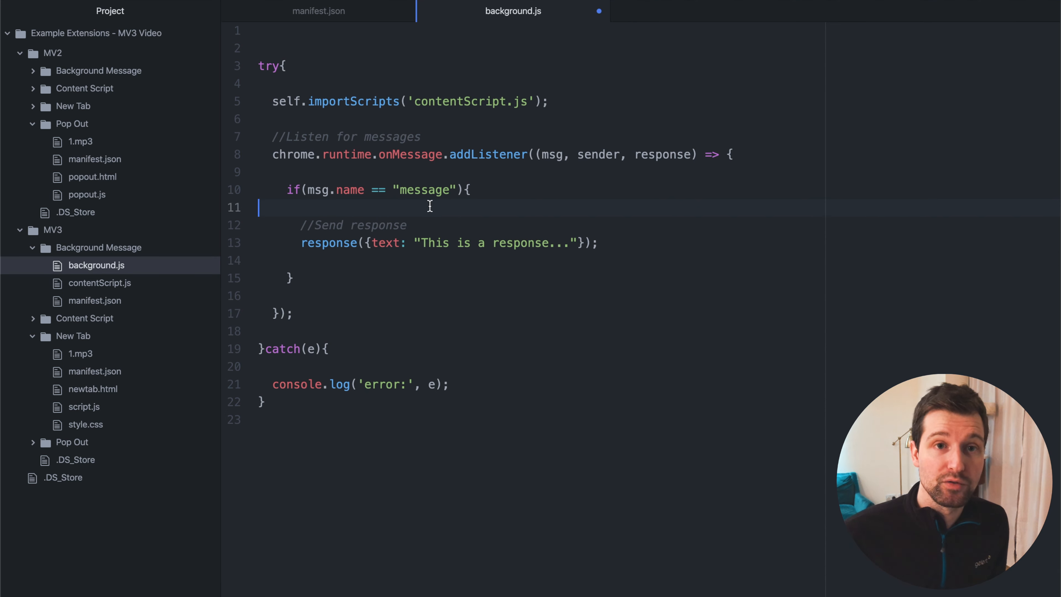
pyautogui.click(96, 301)
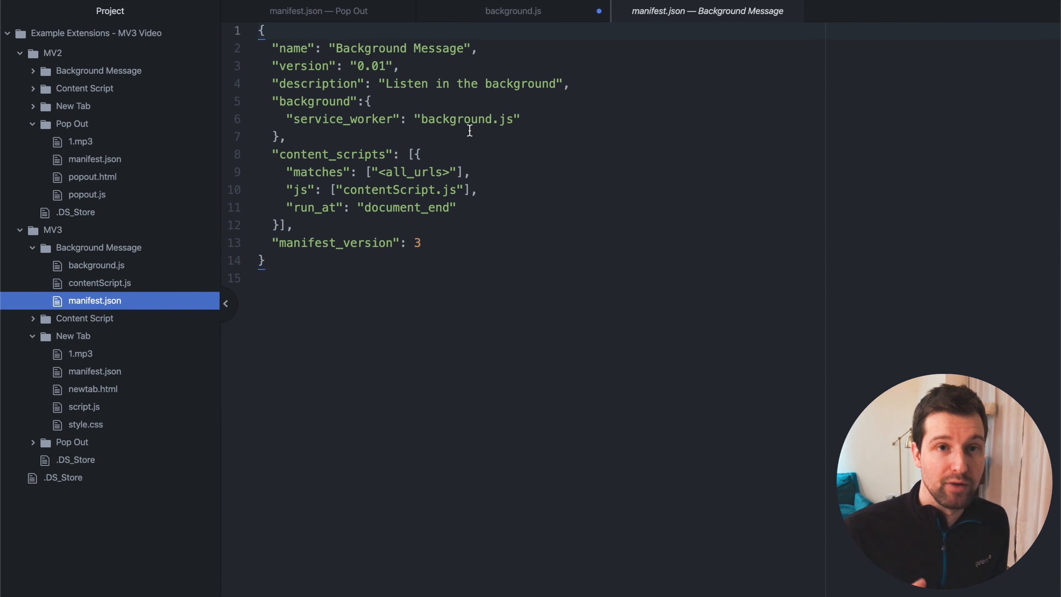
pyautogui.moveTo(471, 264)
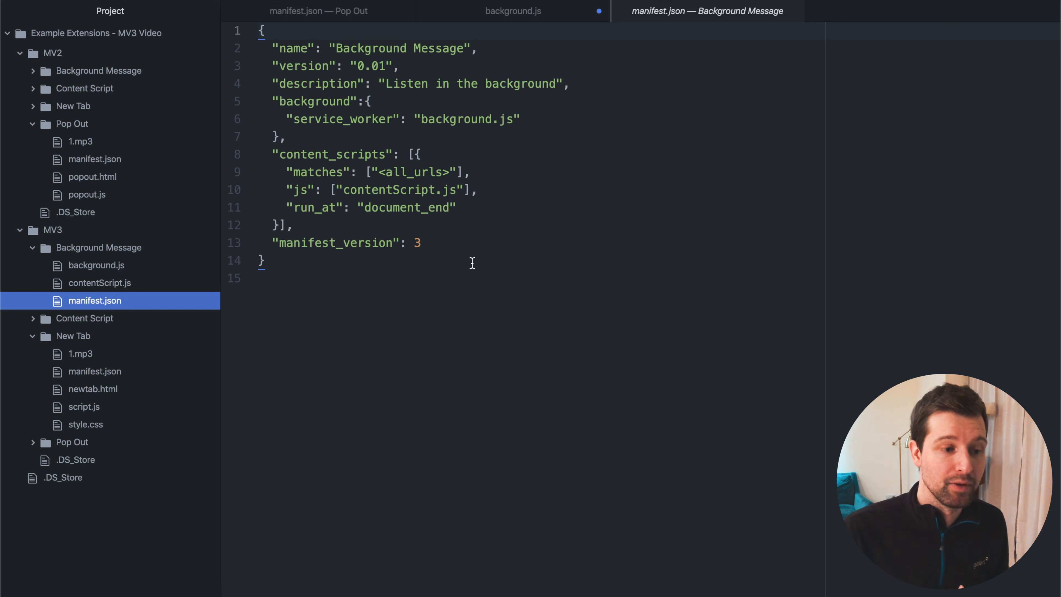